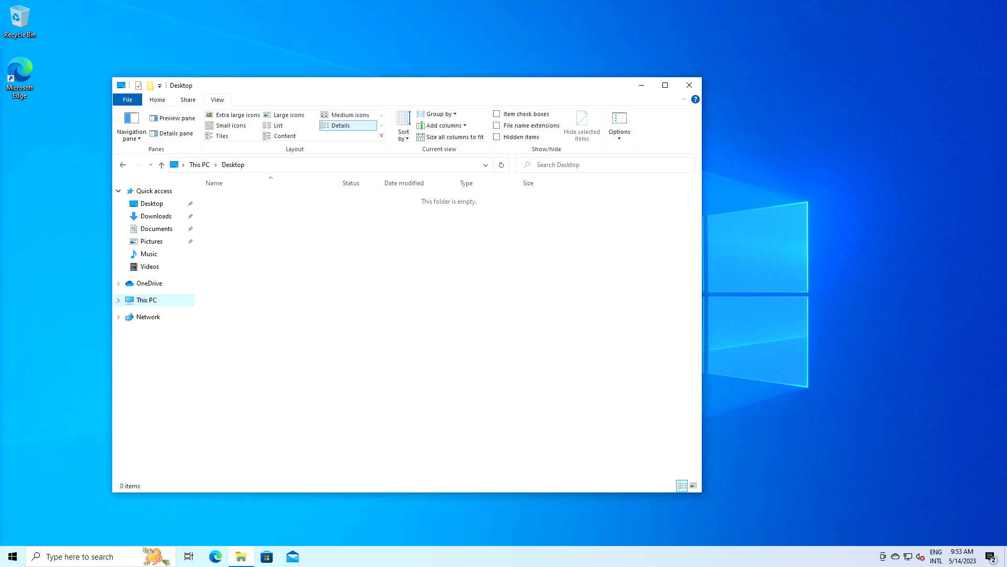
pyautogui.moveTo(167, 119)
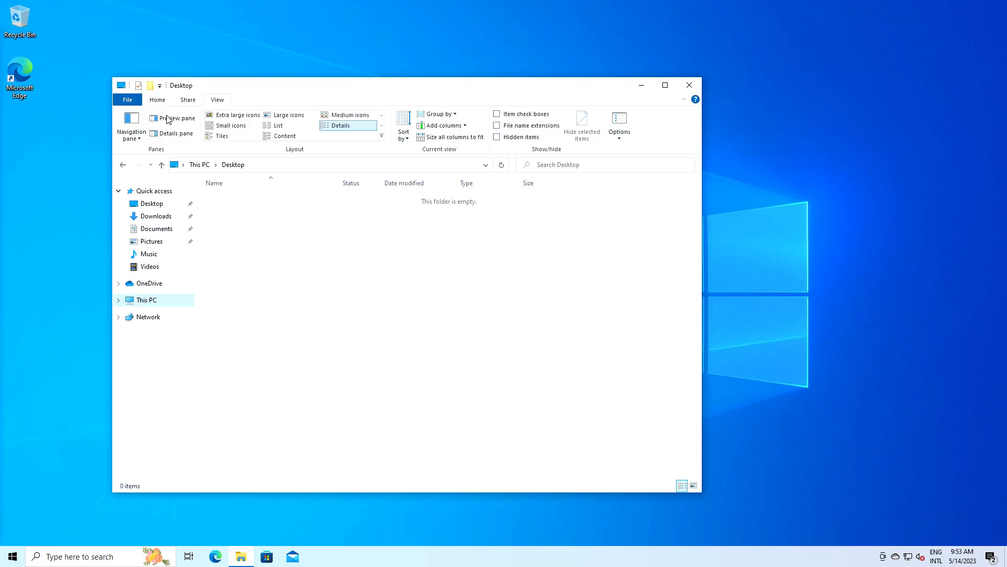
# - Enable 'Expand to open folder' for the navigation pane, then open Local Disk (C:)
pyautogui.click(131, 125)
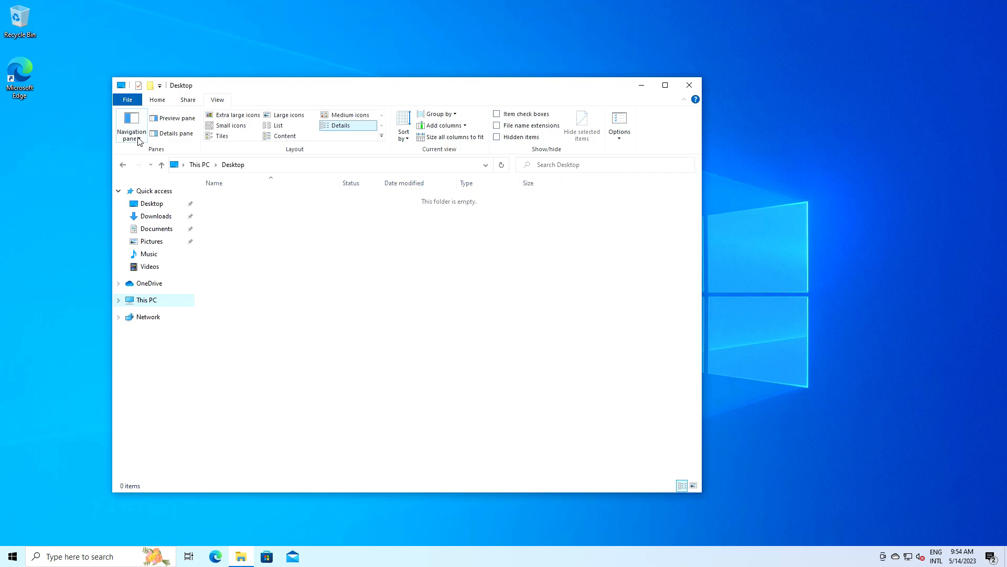
pyautogui.click(131, 125)
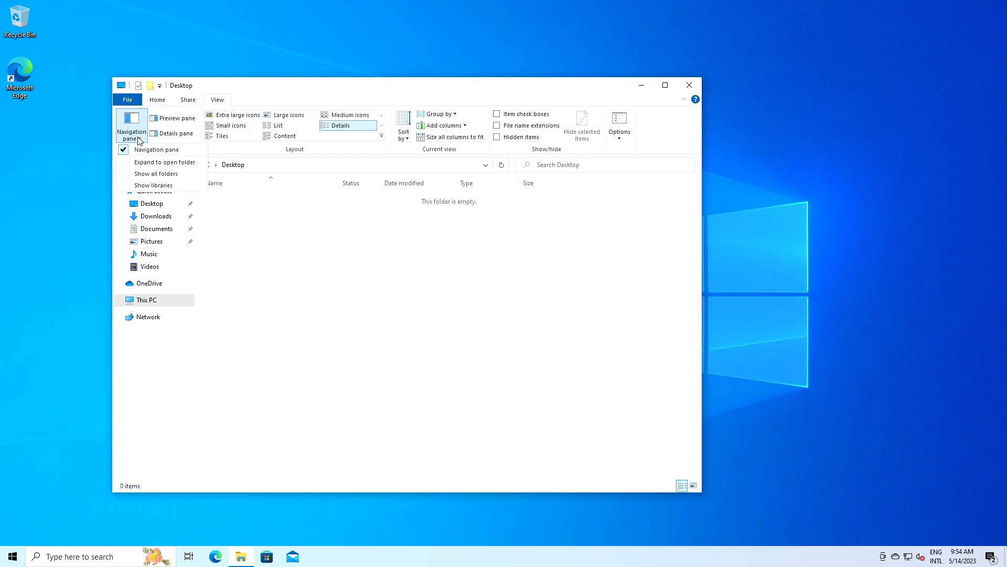
pyautogui.click(165, 162)
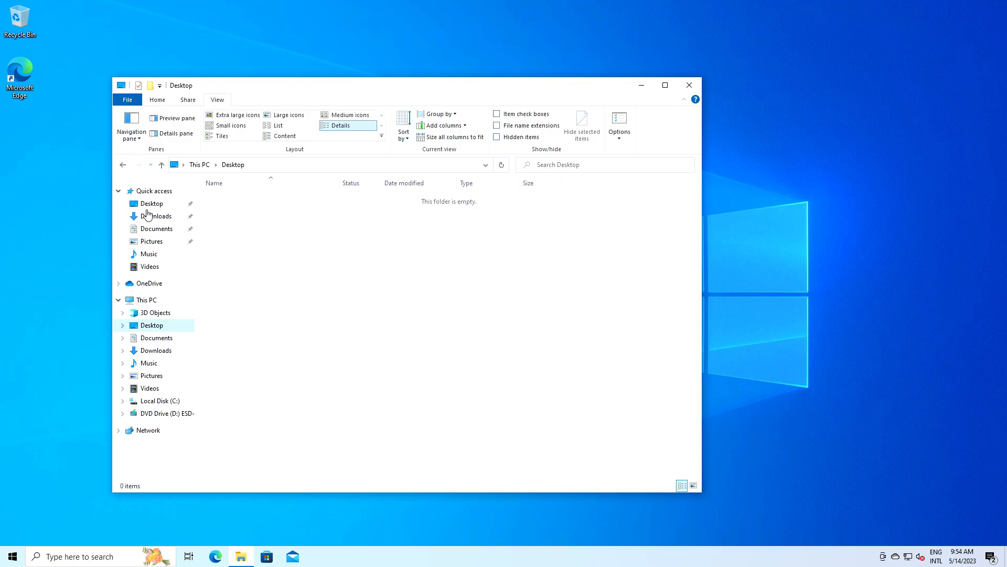
pyautogui.moveTo(142, 404)
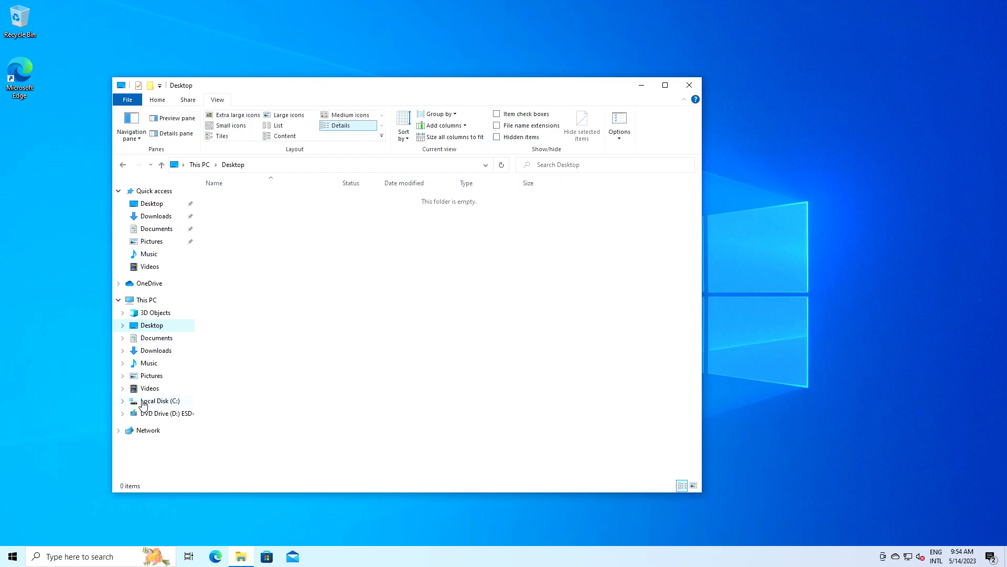
pyautogui.click(131, 125)
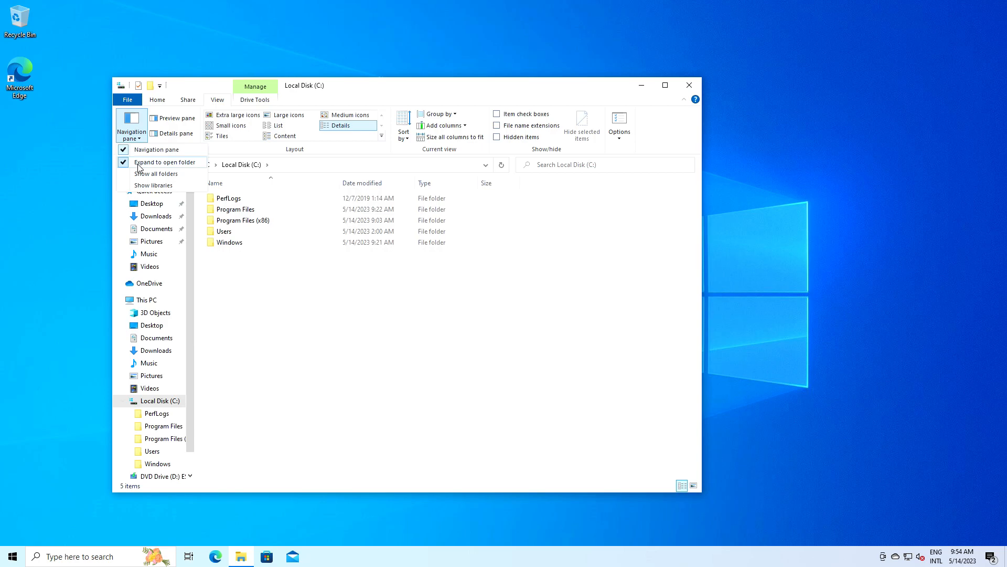
pyautogui.click(156, 227)
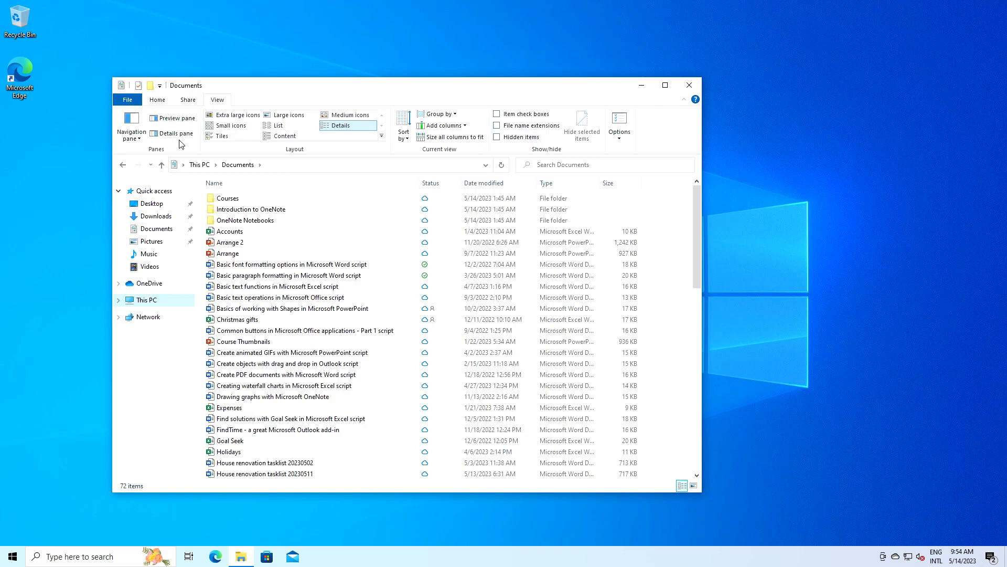
pyautogui.moveTo(175, 118)
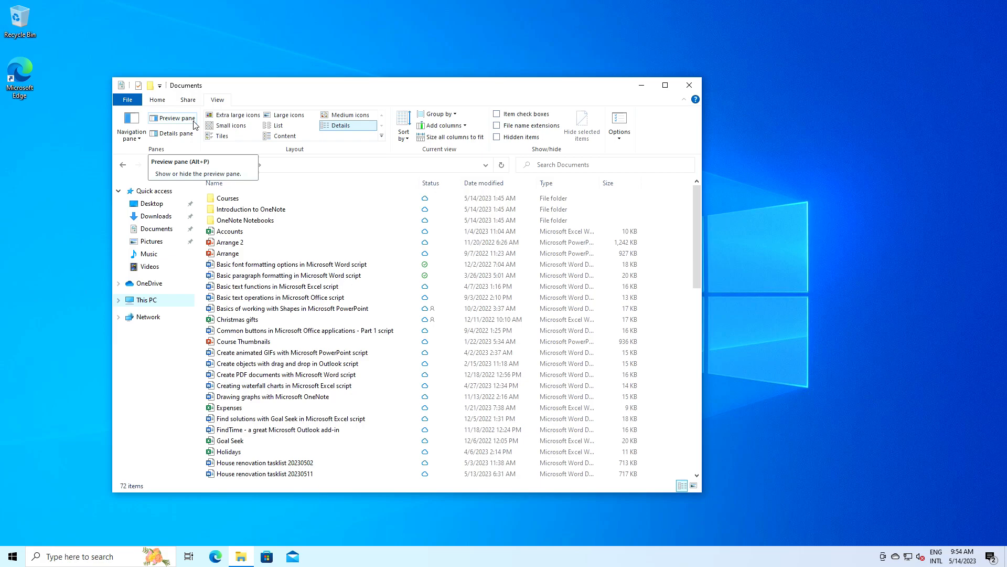
pyautogui.click(174, 119)
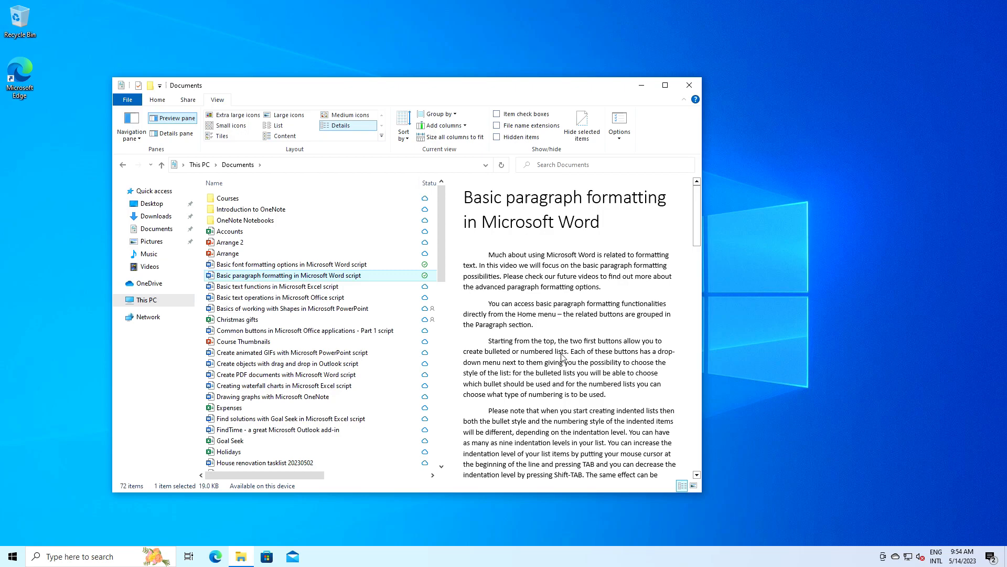
pyautogui.click(171, 133)
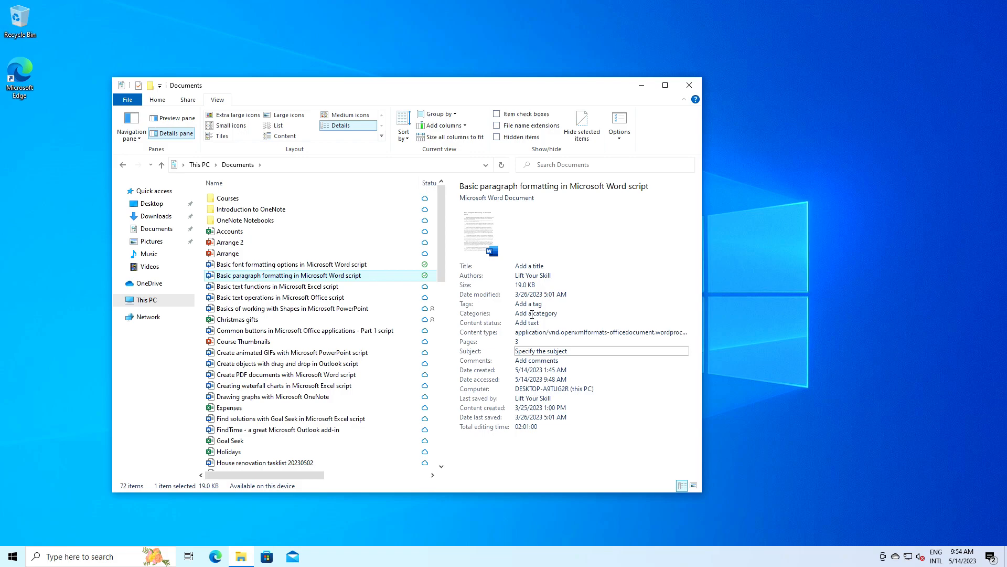
pyautogui.click(172, 118)
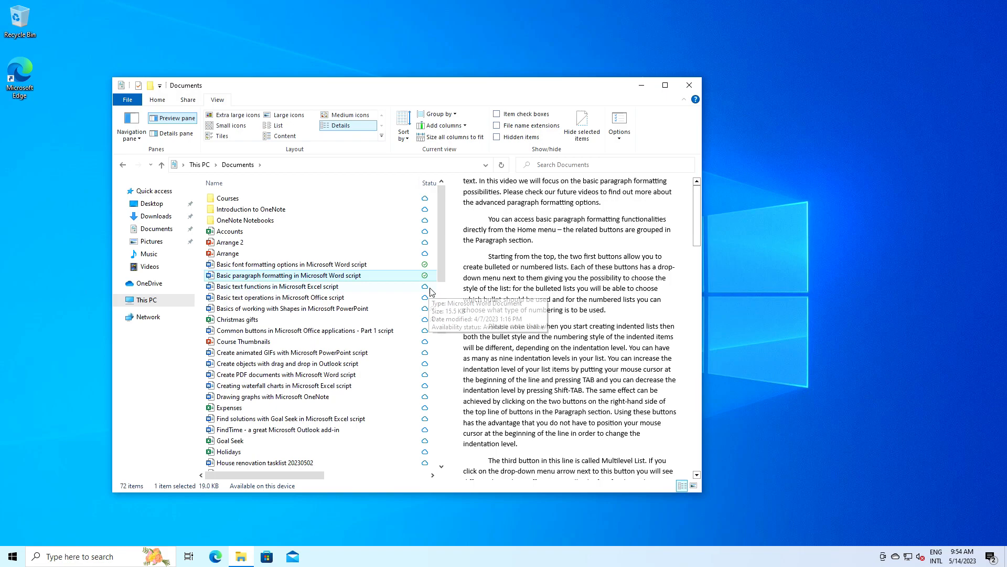
pyautogui.moveTo(443, 270)
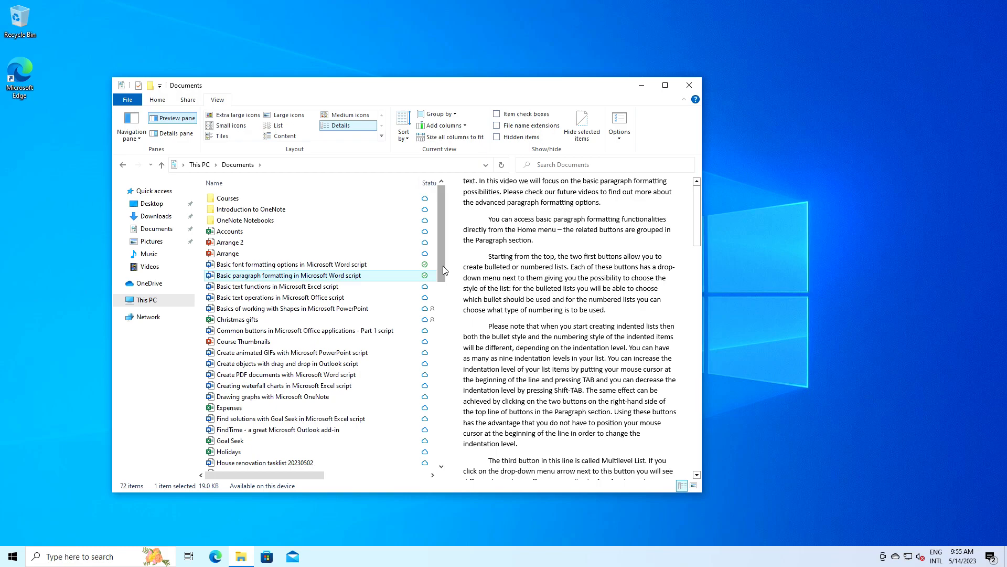
pyautogui.moveTo(501, 296)
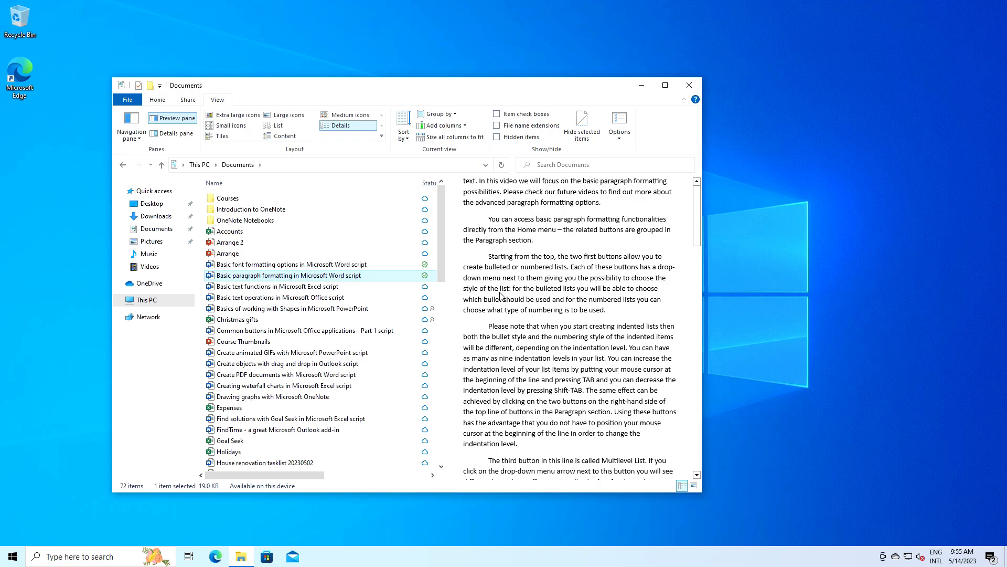
pyautogui.moveTo(308, 275)
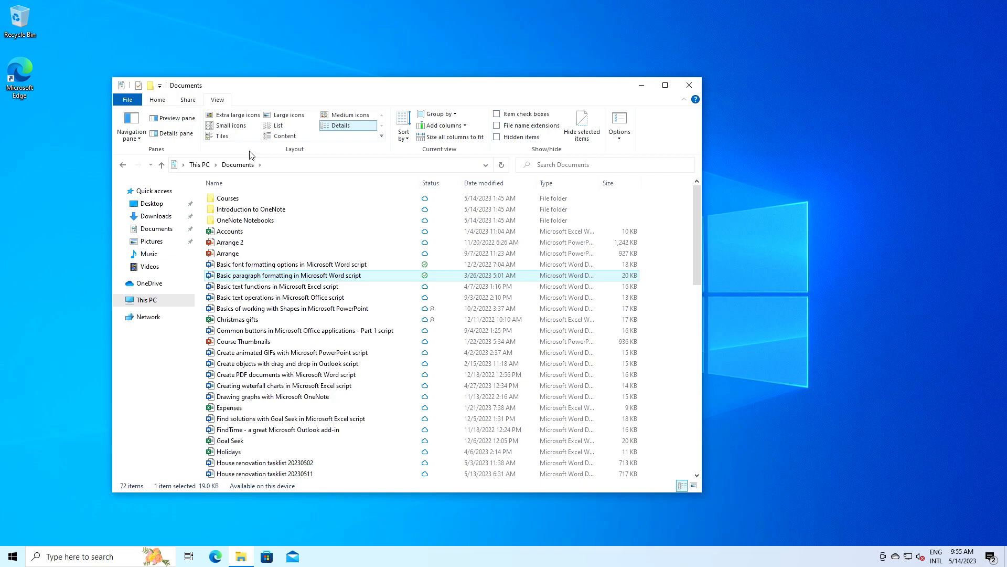
pyautogui.click(236, 114)
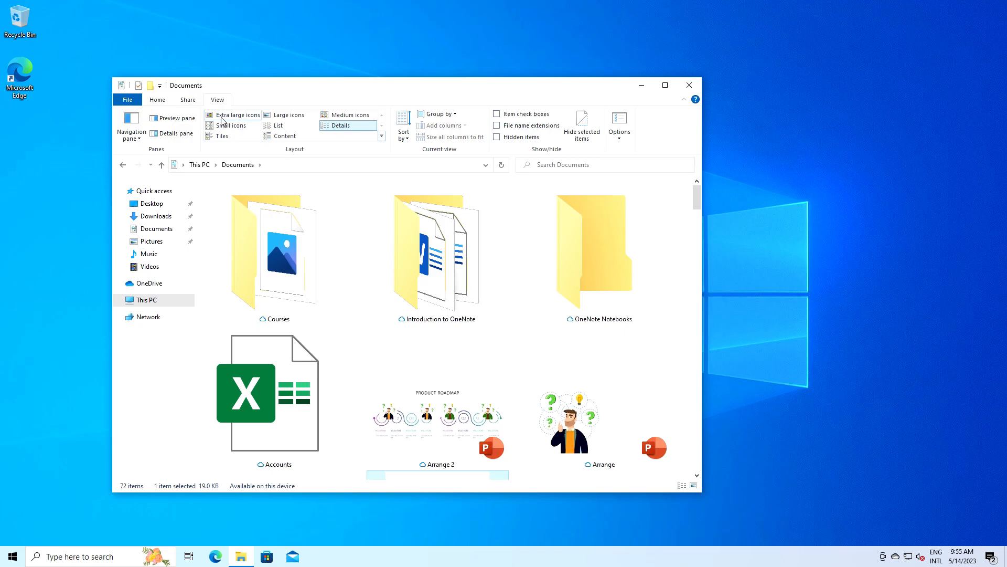
pyautogui.click(281, 125)
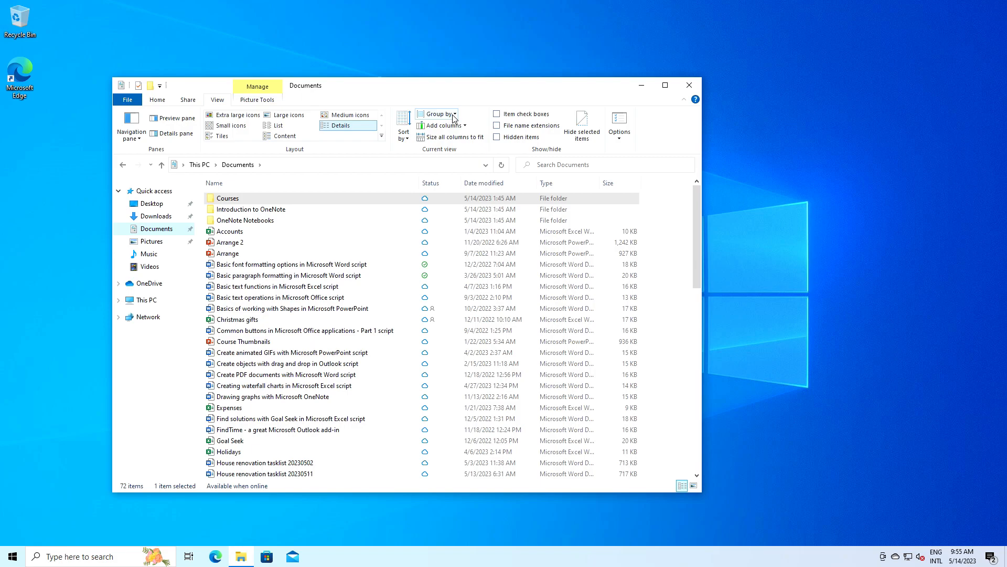
# - Add a Year column to the Music folder's details view via Add columns
pyautogui.click(439, 114)
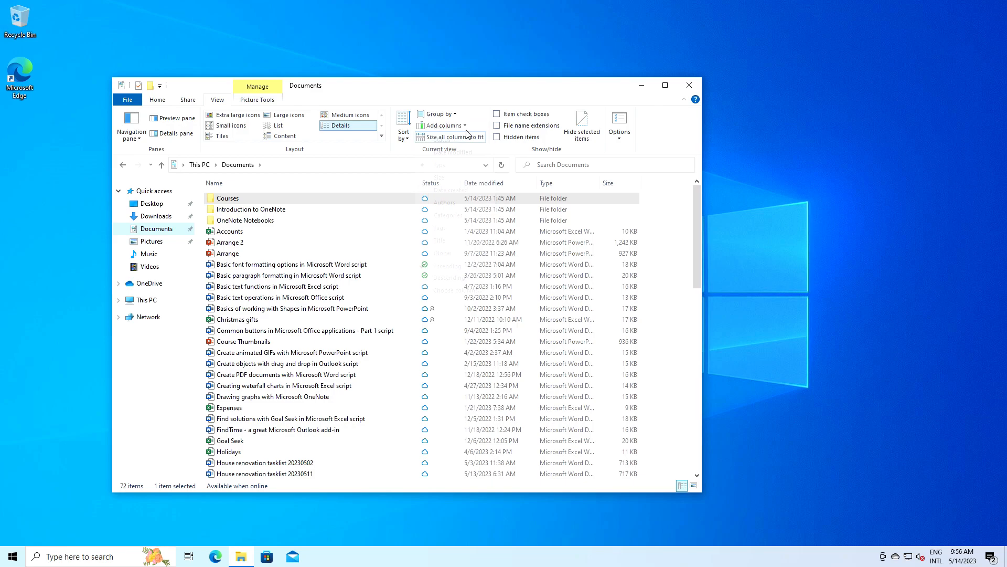
pyautogui.click(403, 125)
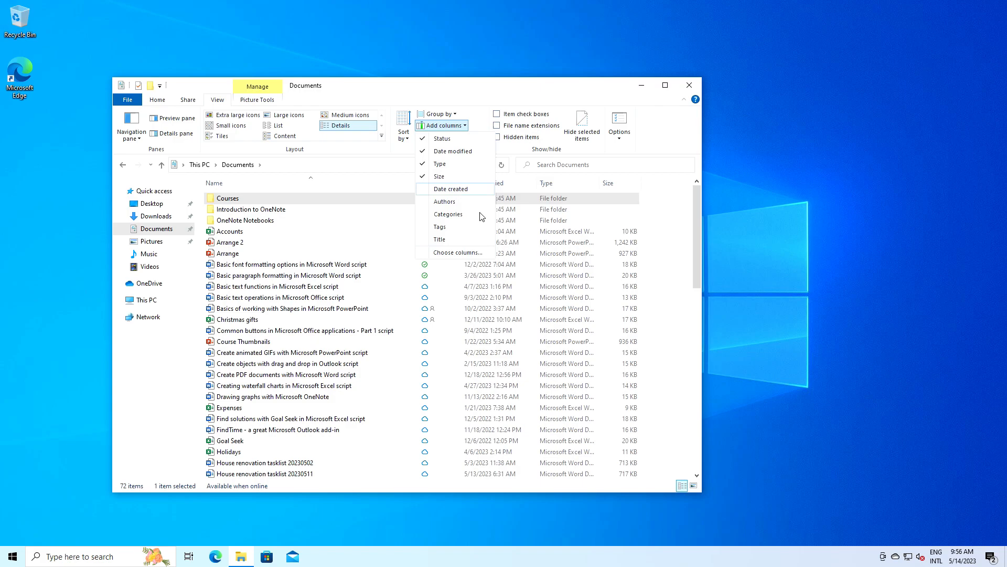
pyautogui.click(149, 253)
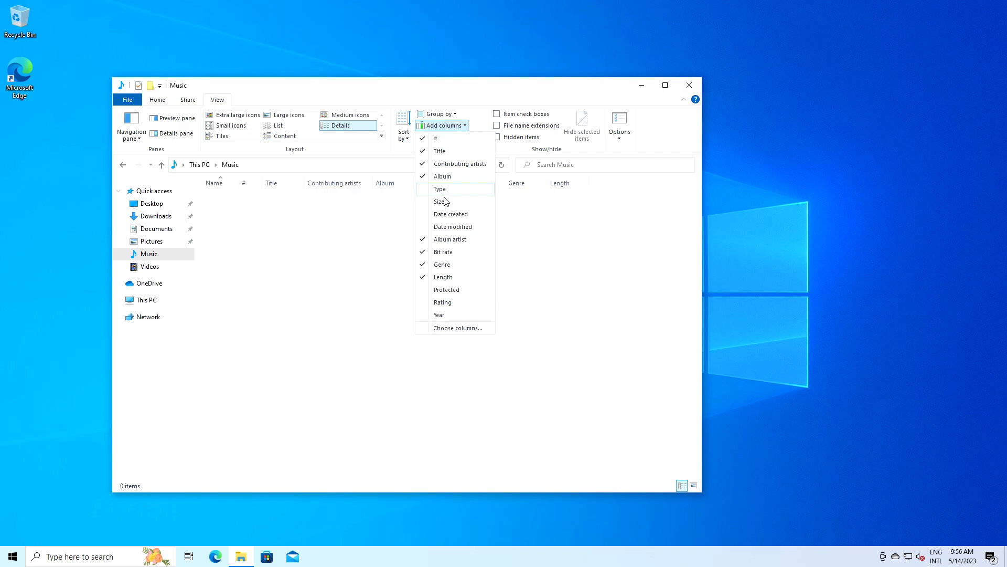
pyautogui.moveTo(441, 315)
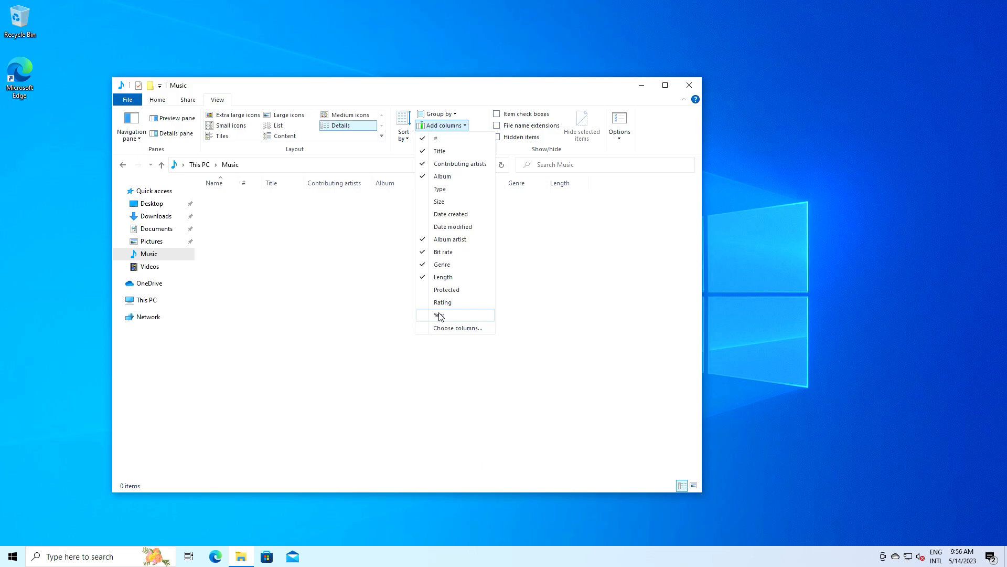
pyautogui.click(440, 314)
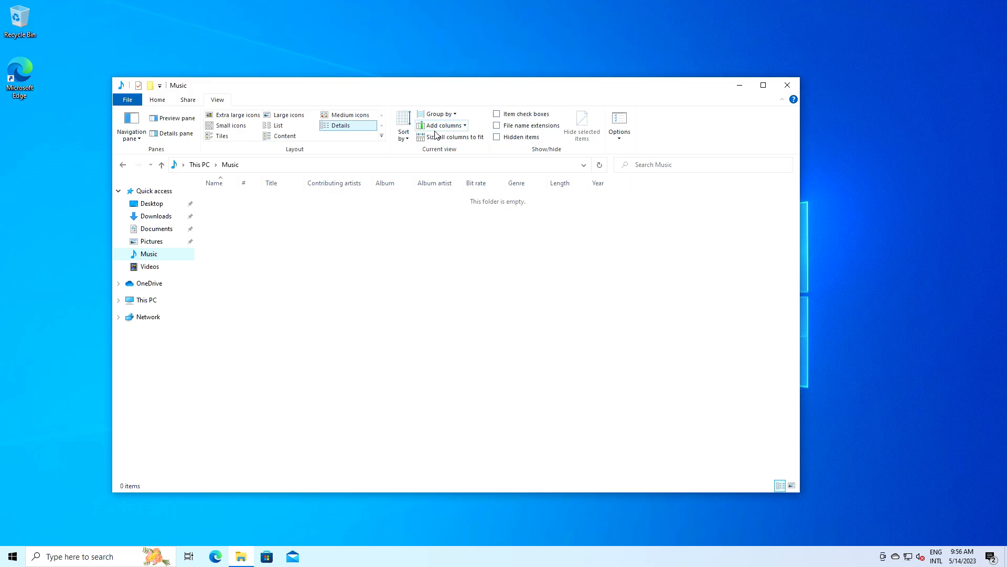
# - Open Documents and toggle File name extensions so names show .docx, .xlsx, .pptx
pyautogui.click(156, 229)
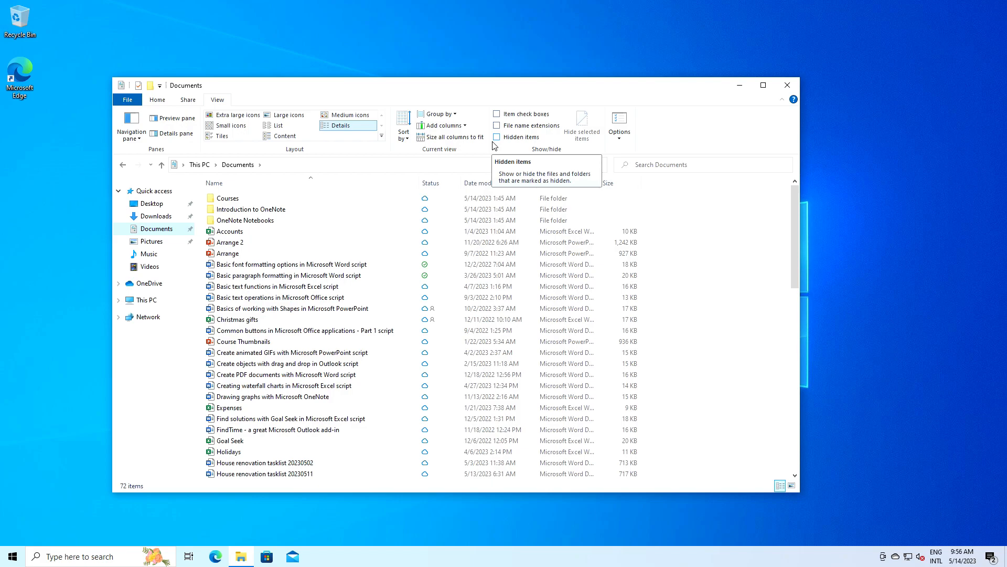
pyautogui.click(496, 114)
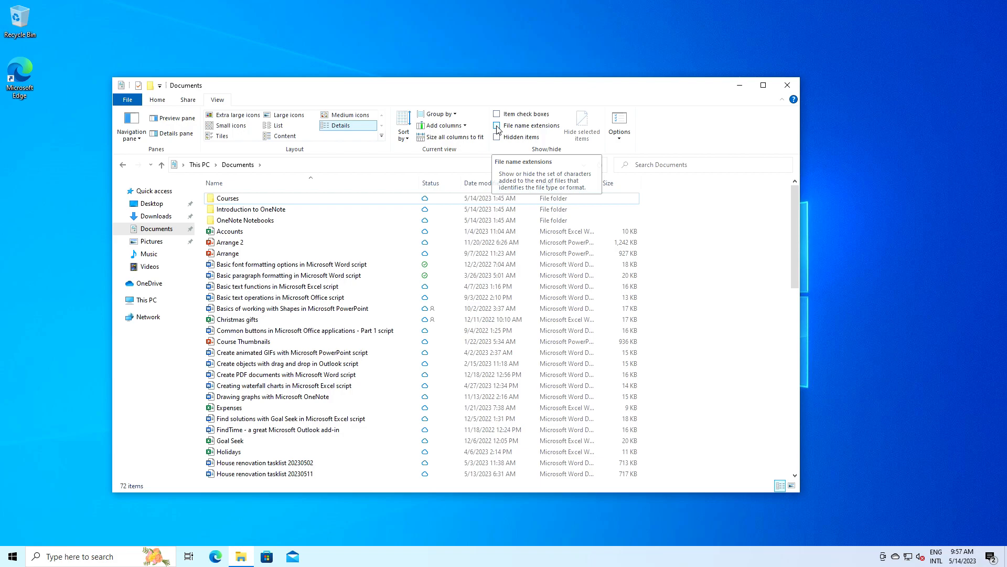
pyautogui.click(496, 125)
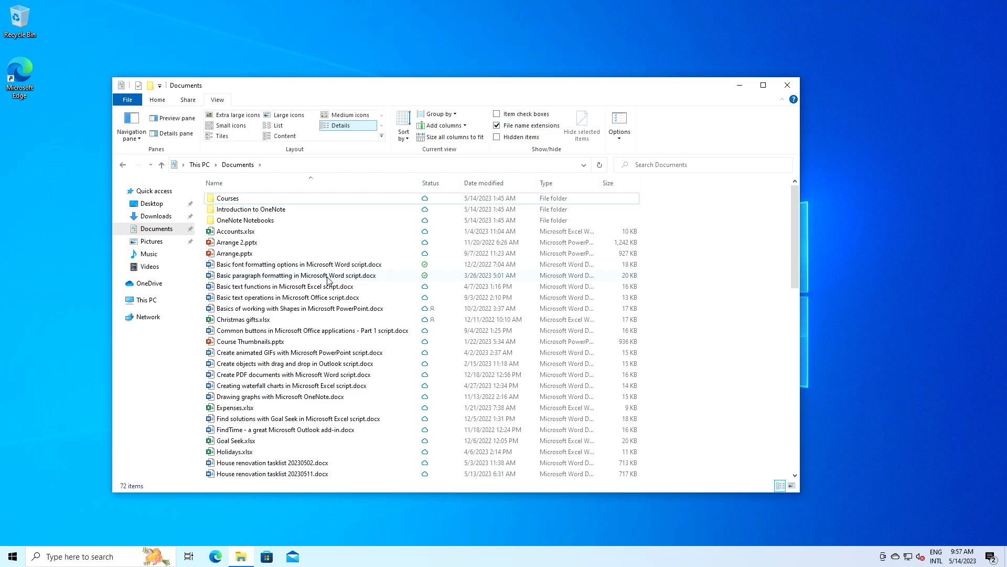
pyautogui.moveTo(442, 233)
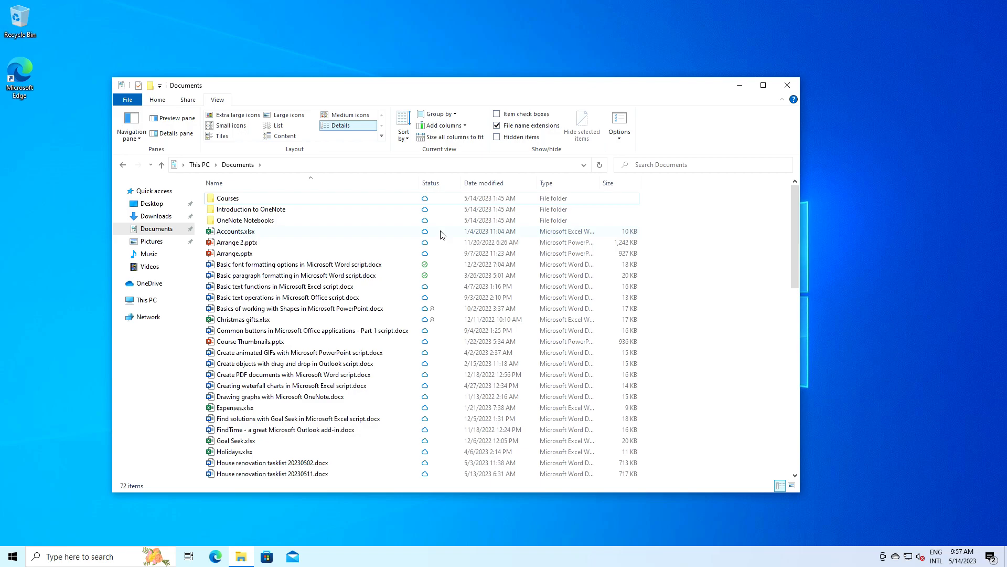
pyautogui.moveTo(387, 292)
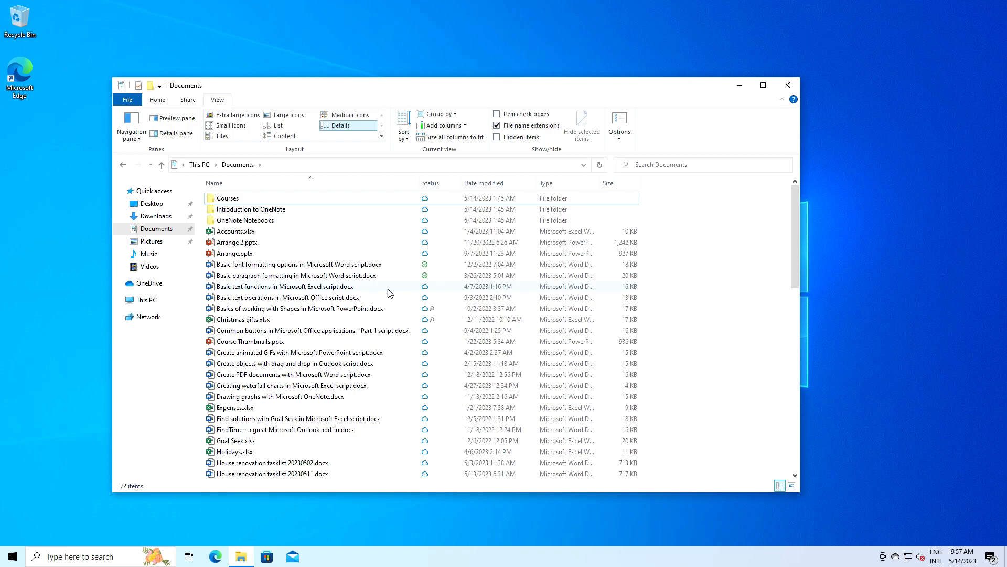
pyautogui.moveTo(383, 297)
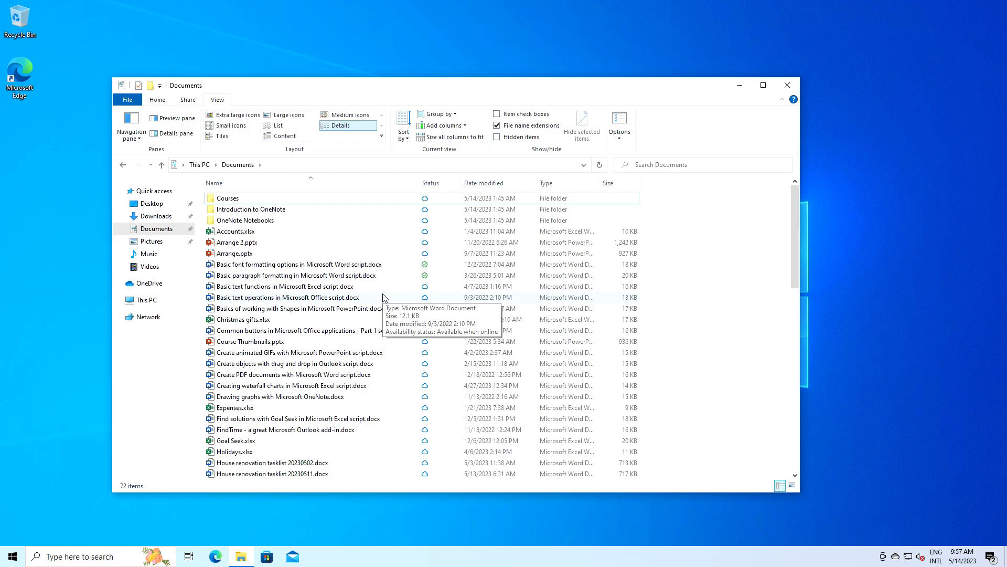
pyautogui.moveTo(369, 308)
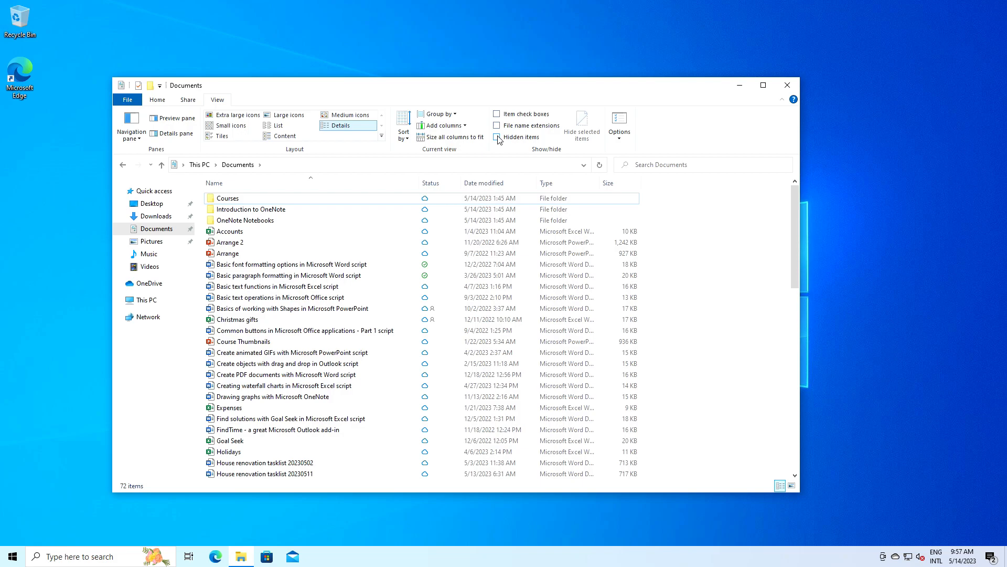
pyautogui.moveTo(503, 144)
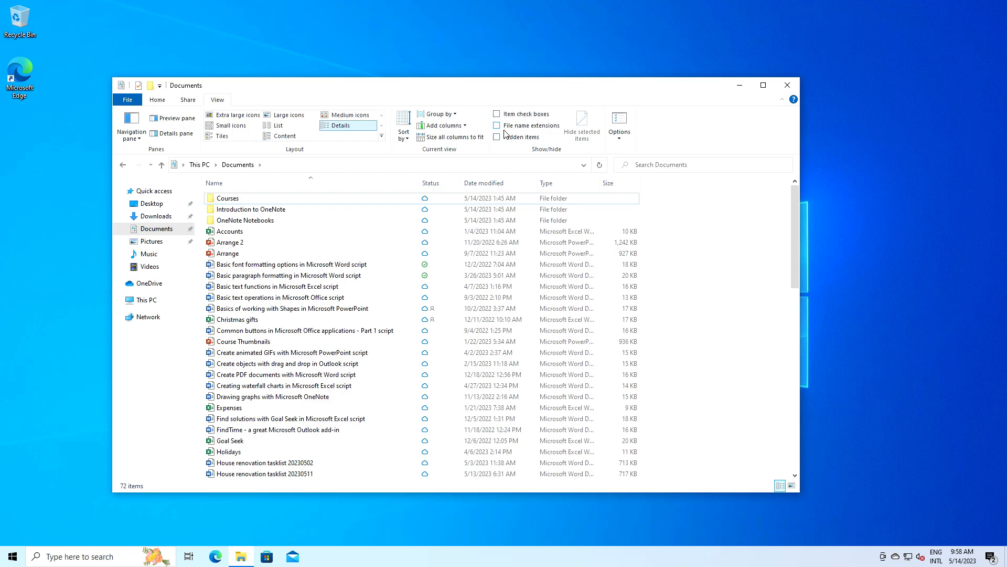
# - Tick Hidden items so hidden files appear, bringing Documents to 72 items
pyautogui.click(293, 264)
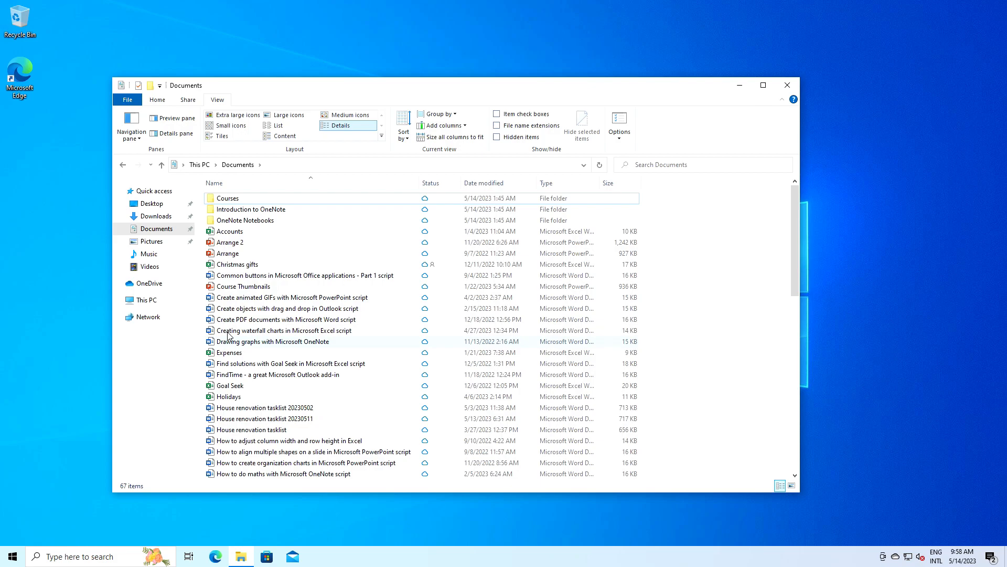
pyautogui.click(496, 137)
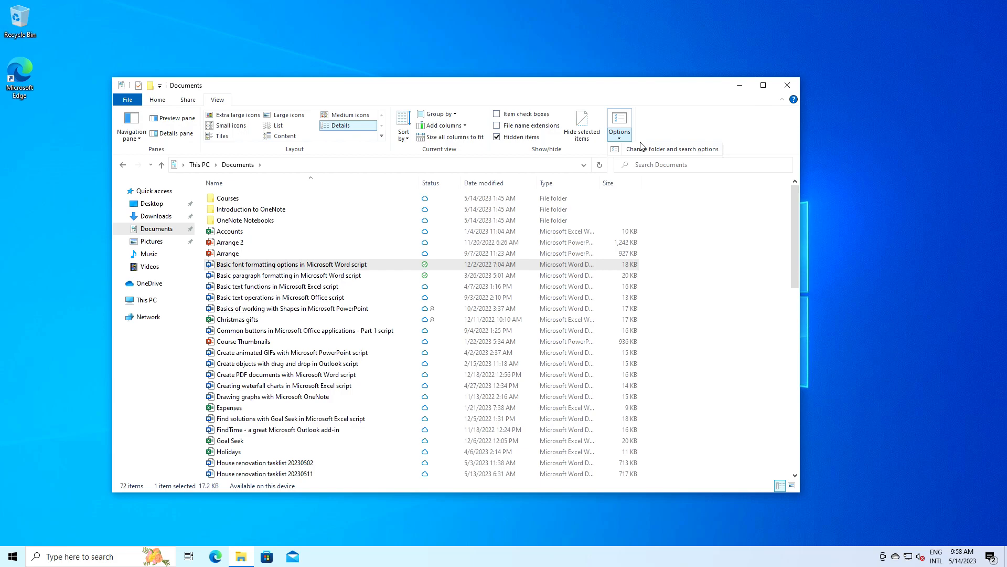
# - In Folder Options General, choose 'Open each folder in its own window' and confirm
pyautogui.click(619, 119)
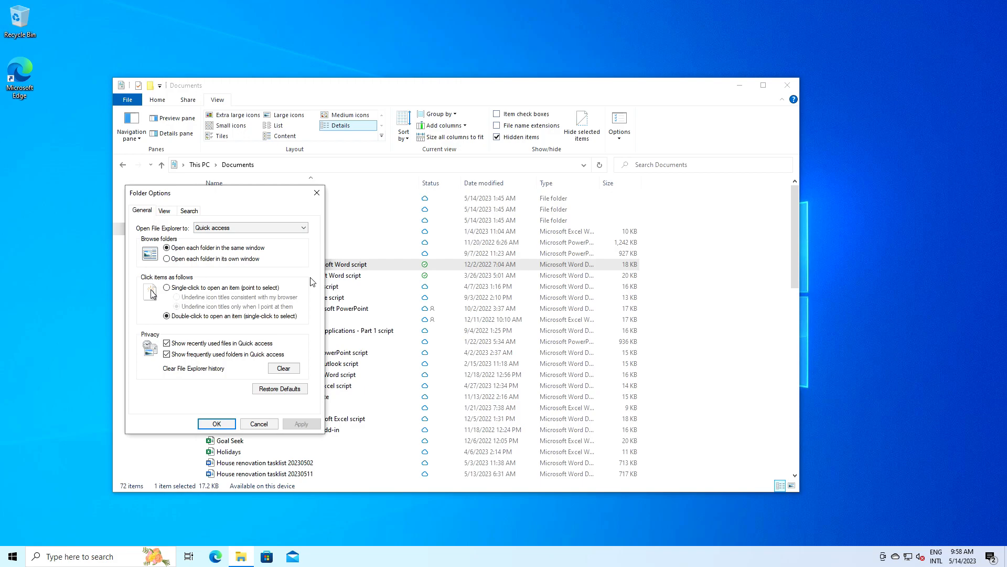
pyautogui.click(165, 210)
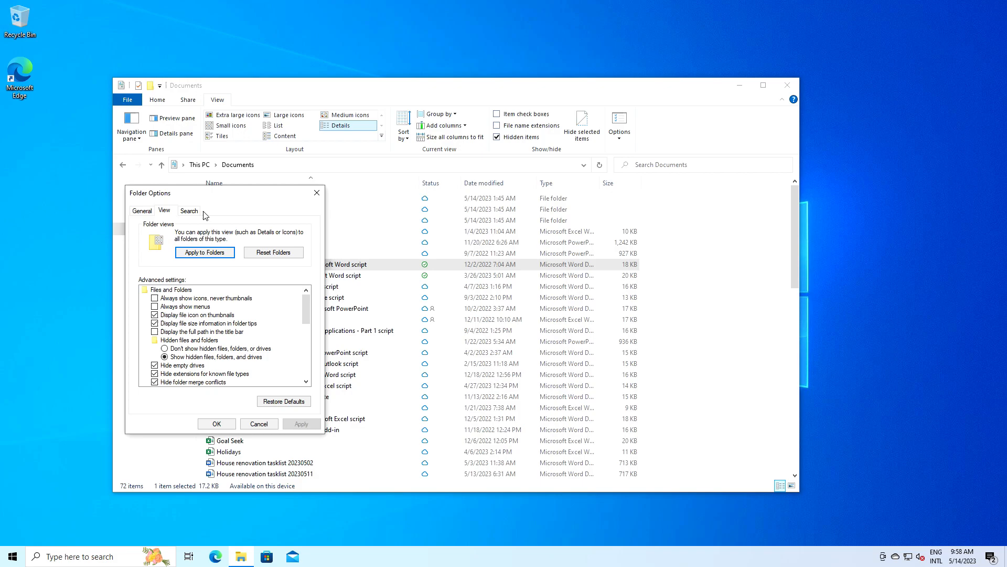
pyautogui.click(142, 210)
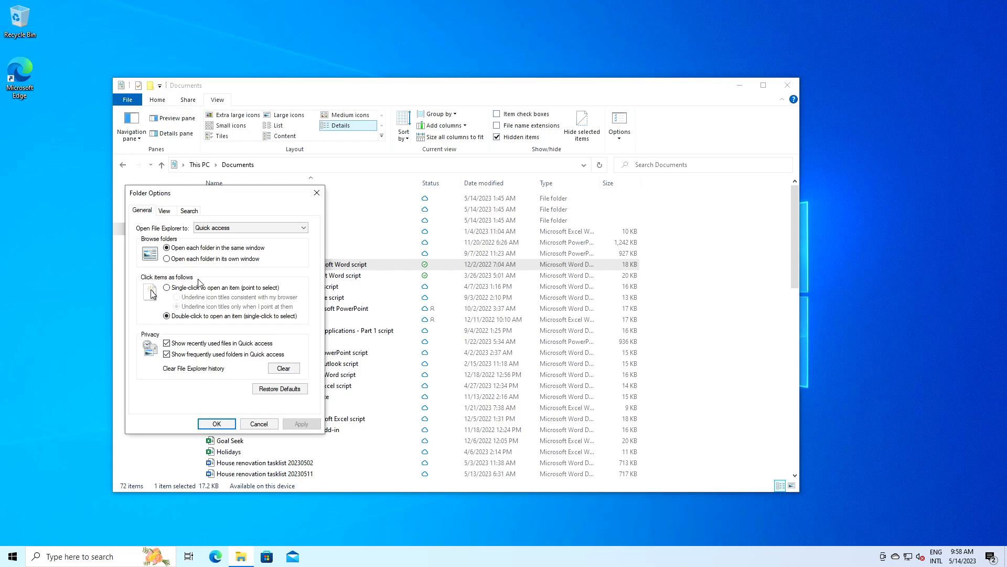
pyautogui.moveTo(276, 324)
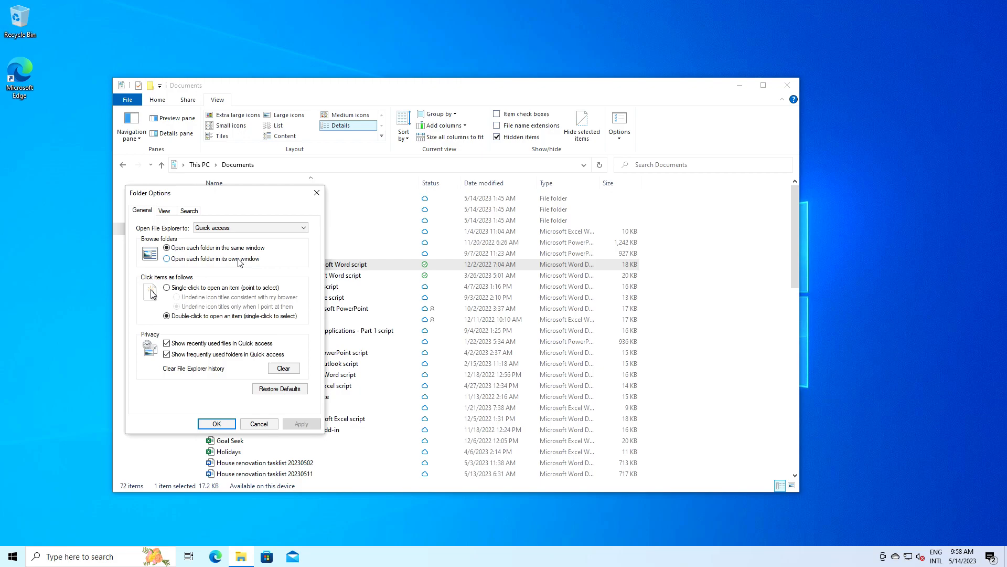
pyautogui.click(167, 258)
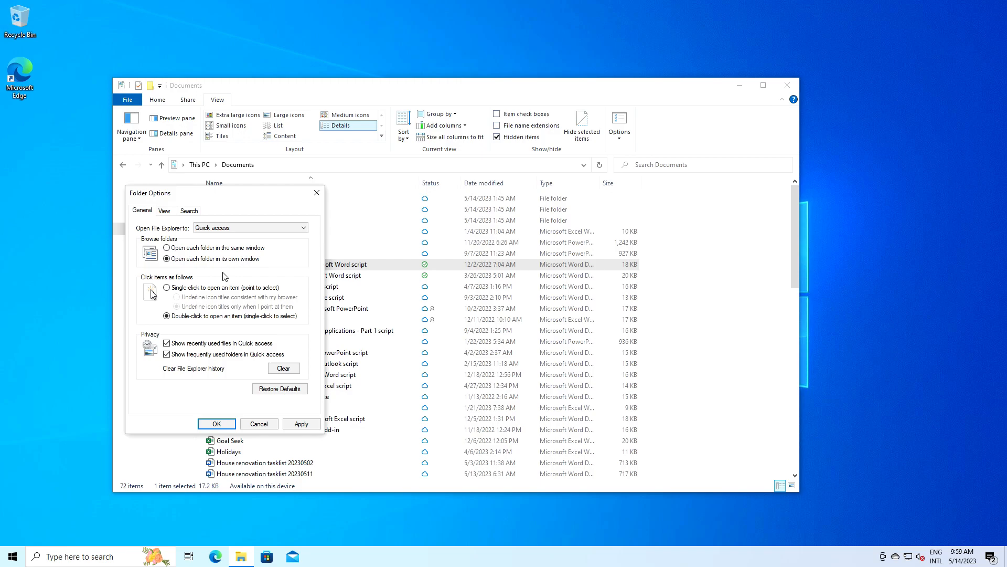
pyautogui.click(216, 423)
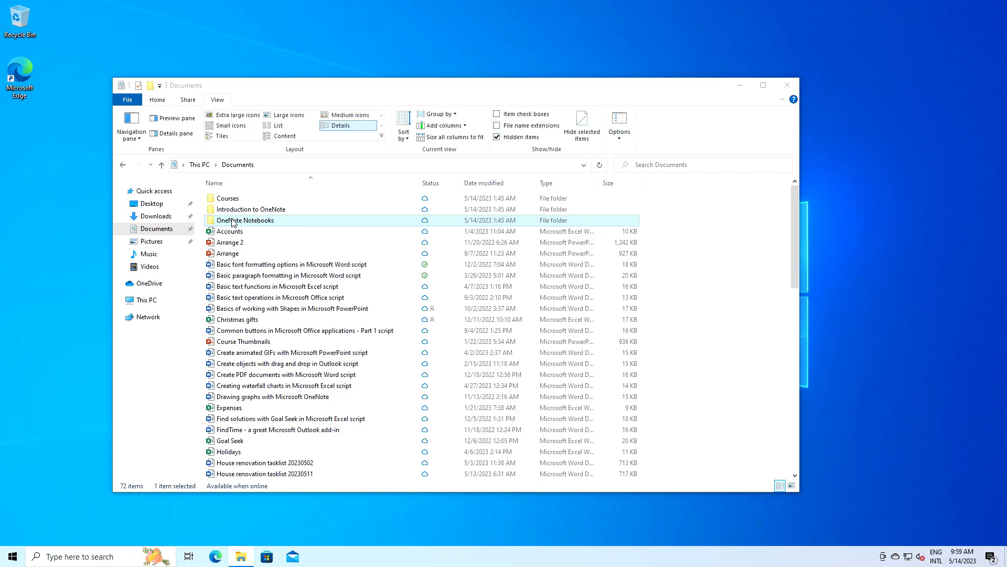
# - Open OneNote Notebooks, which launches in its own separate window
pyautogui.doubleClick(246, 219)
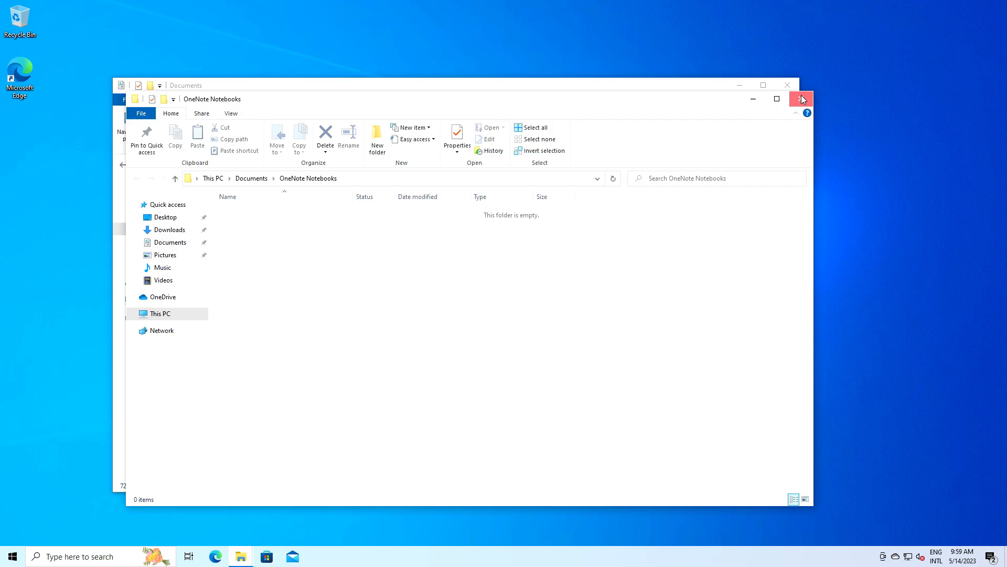